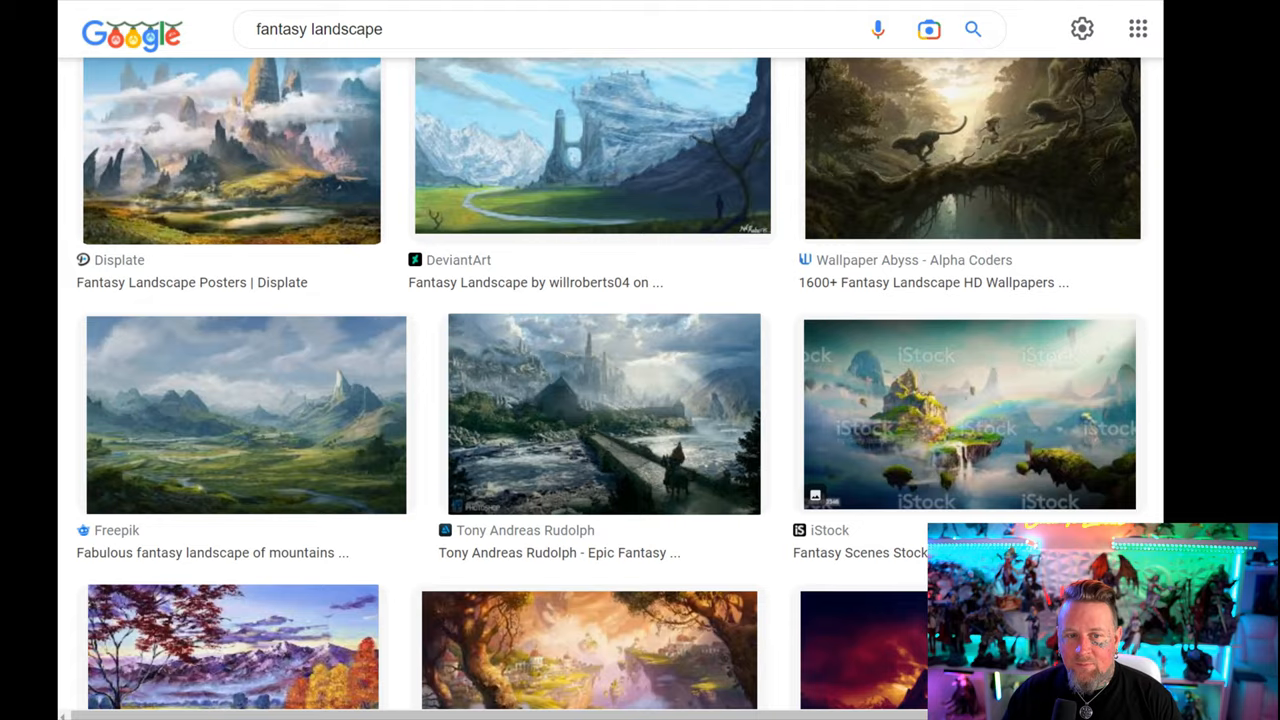
mouse_move(400, 195)
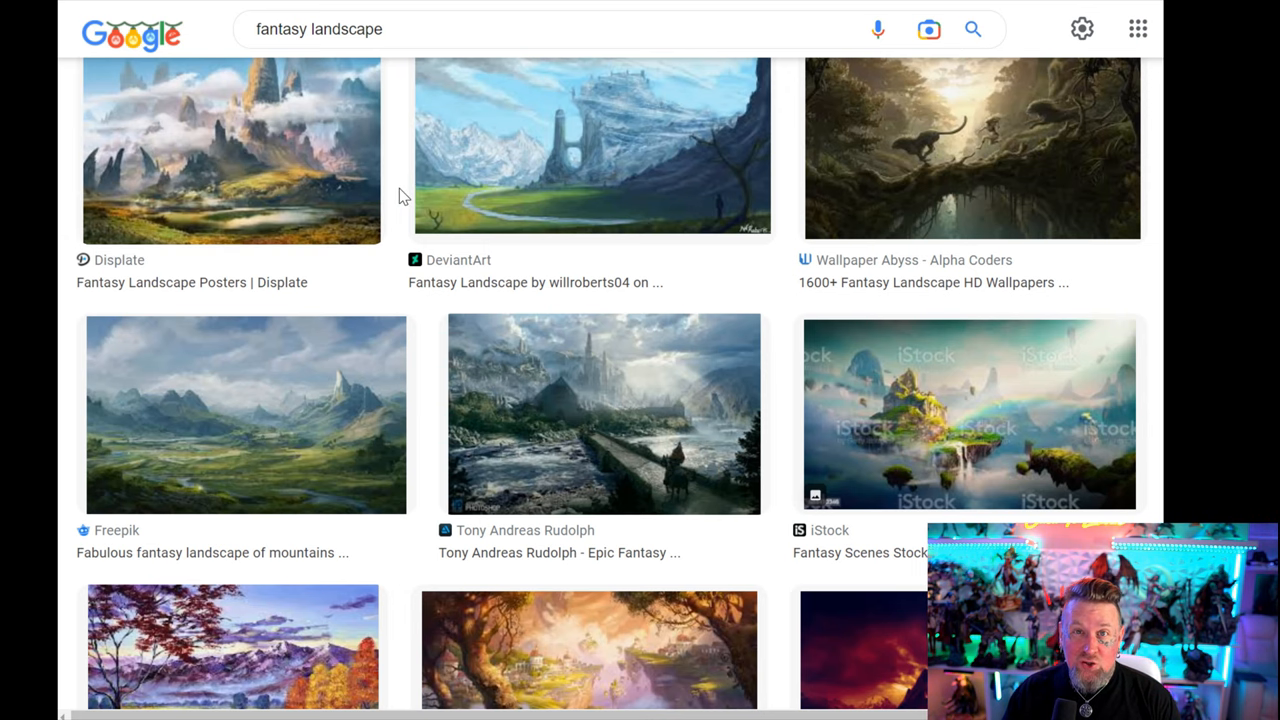
Finish thumbnail two's dark band, light rock and highlights, then block in dark mountains below.
scroll(down, 3)
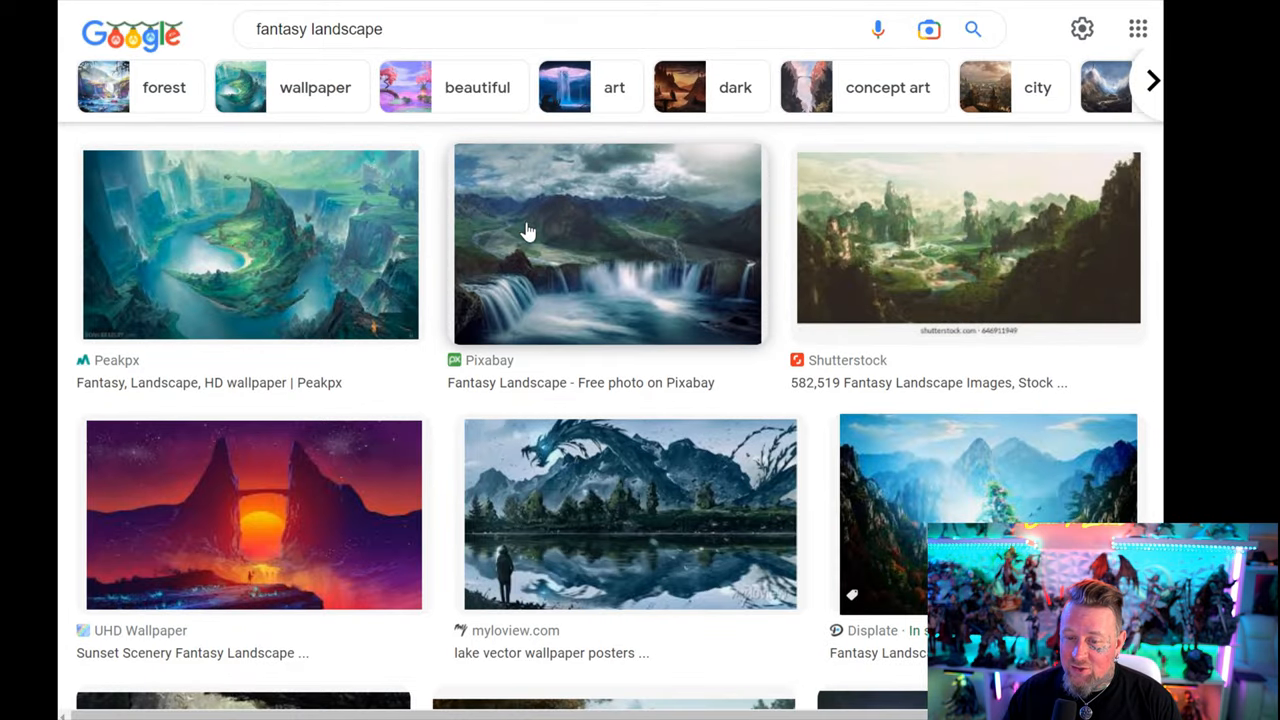
scroll(down, 3)
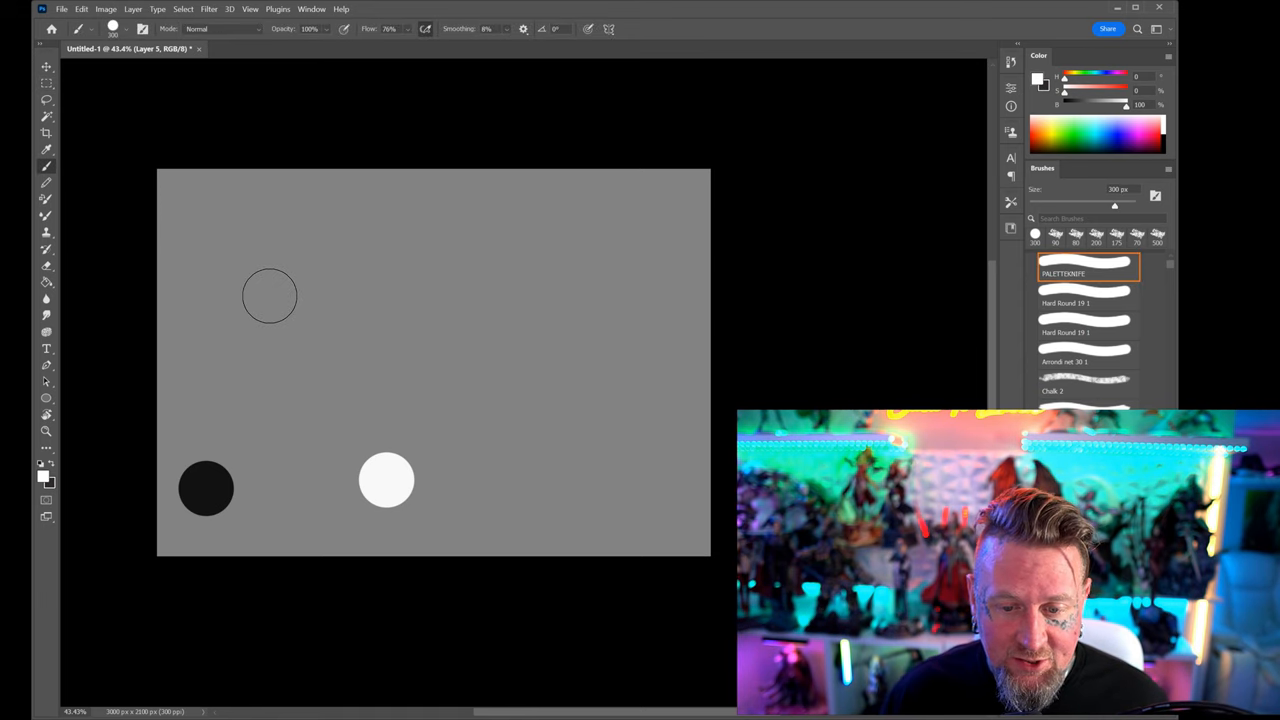
drag(165, 187, 363, 327)
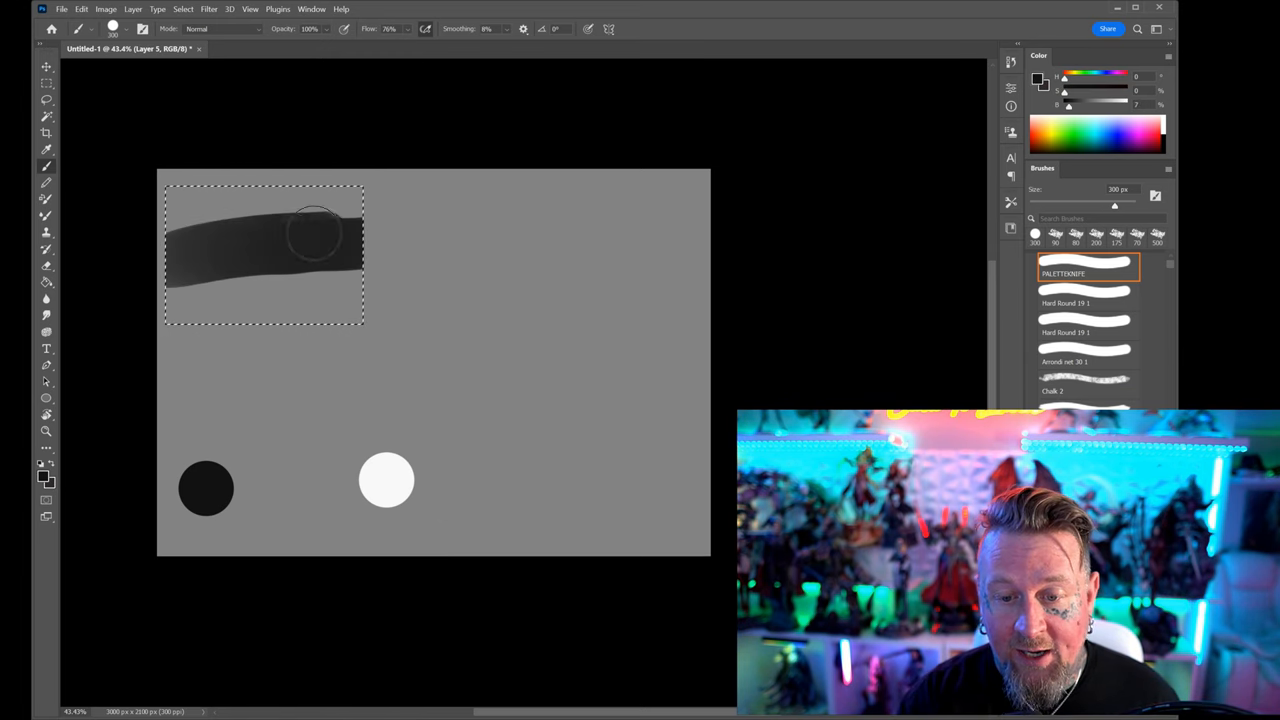
drag(320, 230, 245, 255)
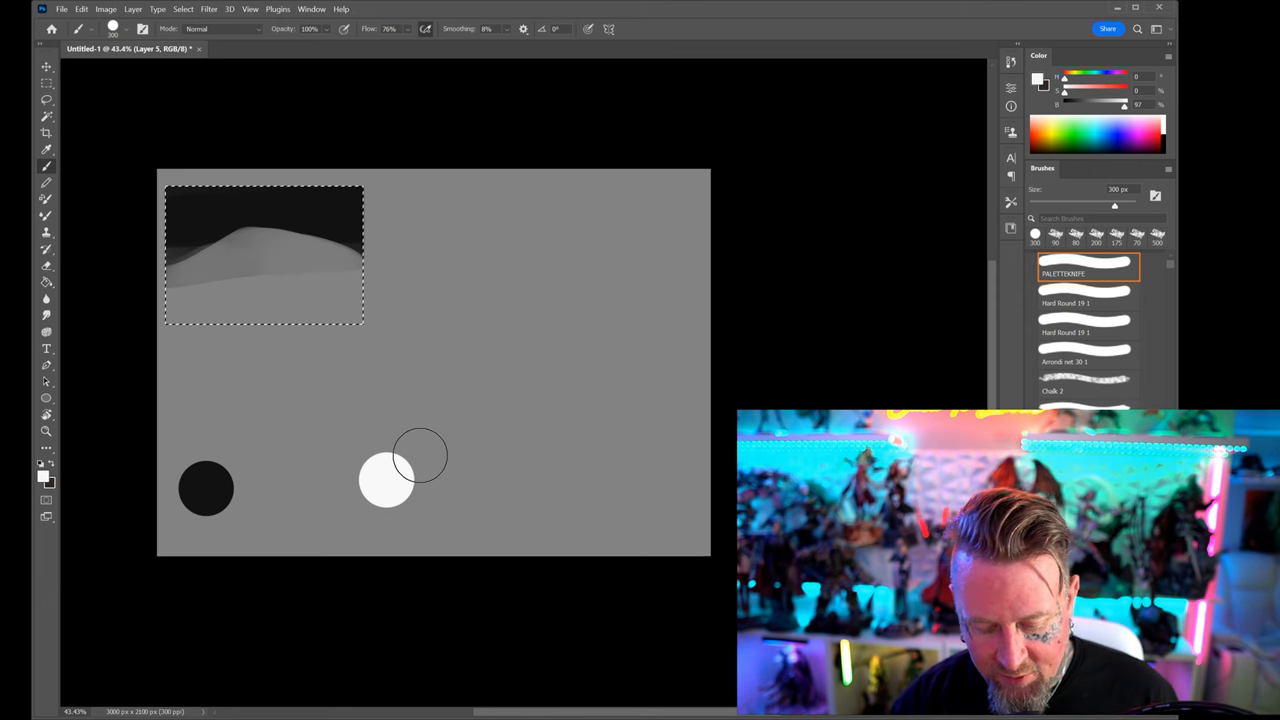
drag(420, 455, 308, 295)
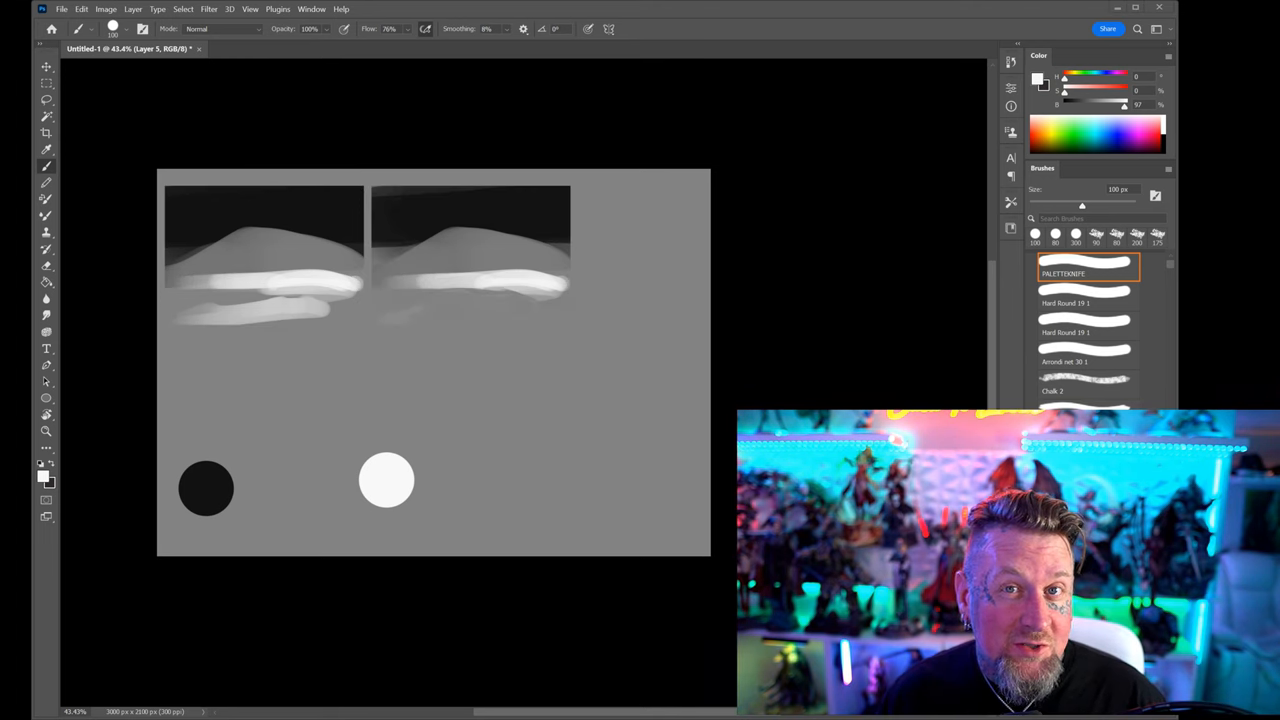
mouse_move(324, 191)
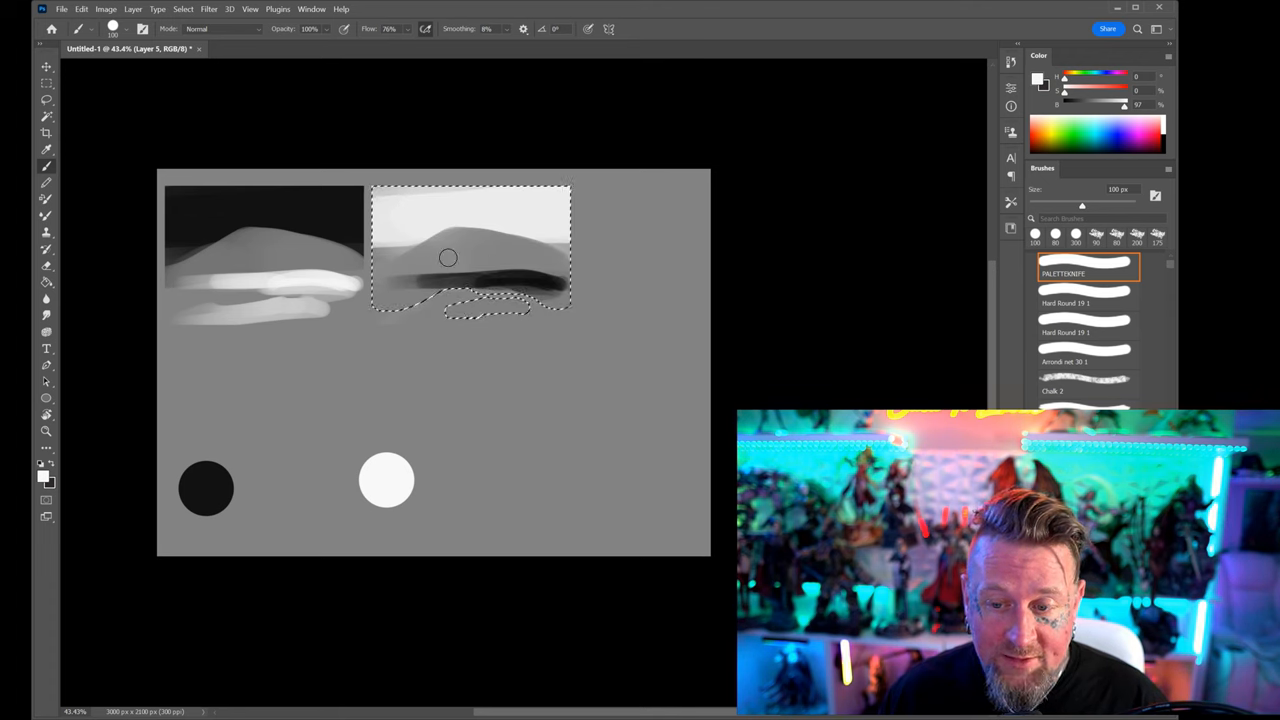
drag(448, 258, 480, 310)
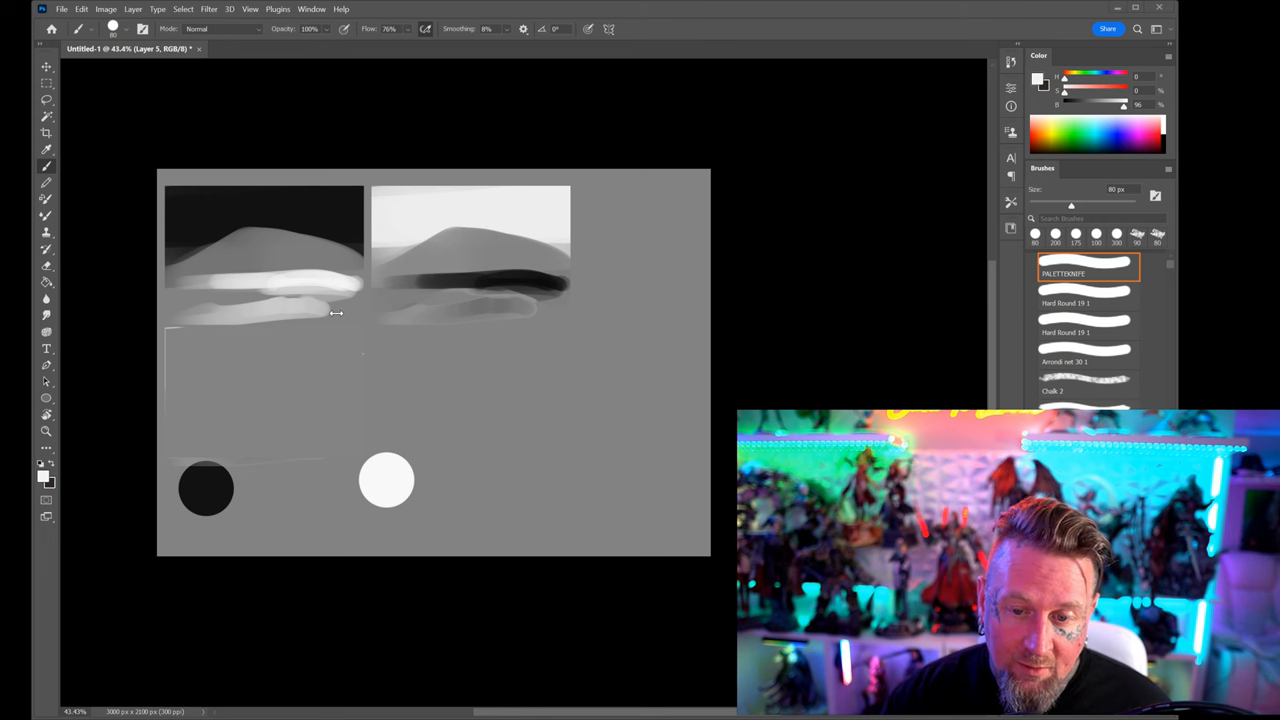
drag(168, 325, 365, 460)
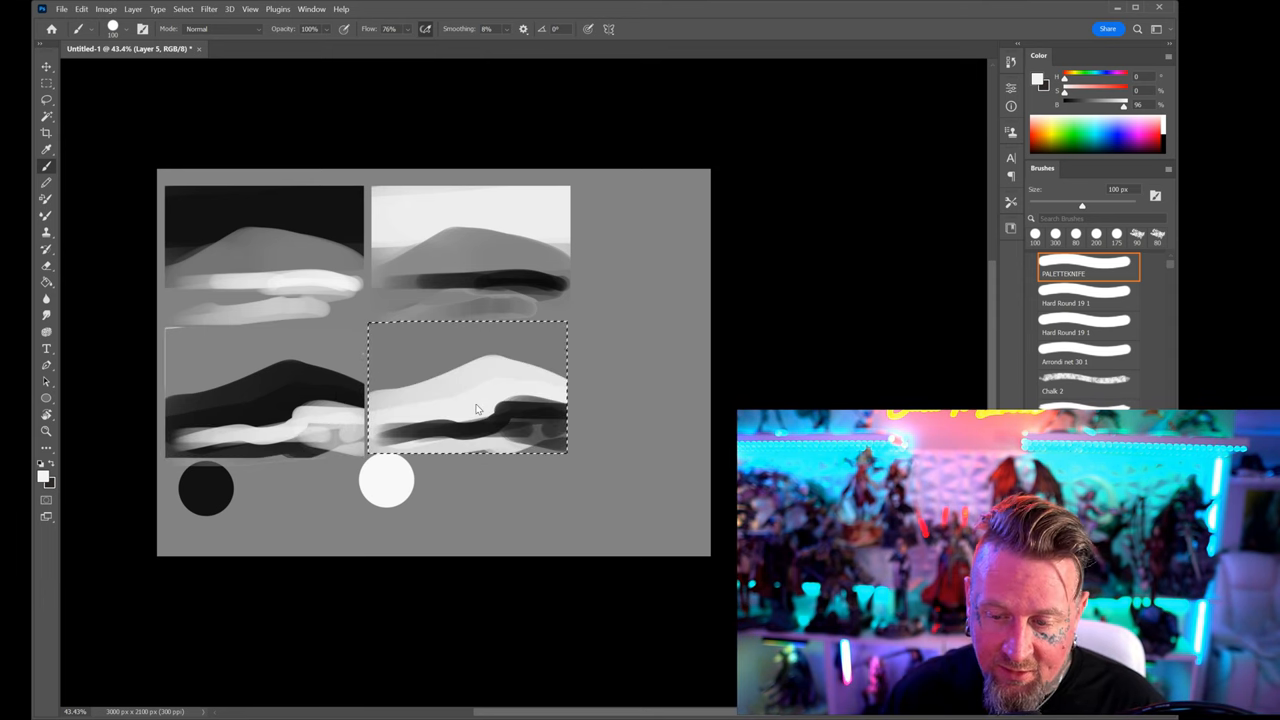
mouse_move(418, 338)
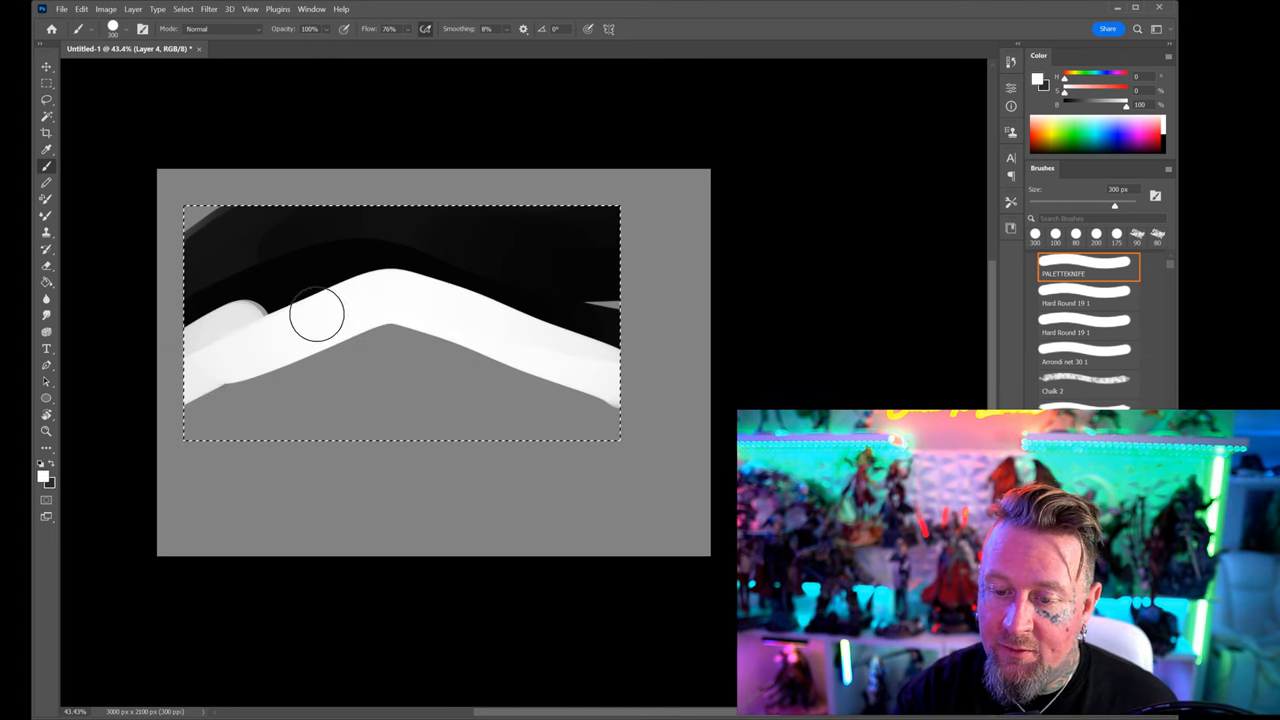
Reshape the white band across the enlarged mountain study.
drag(320, 315, 375, 405)
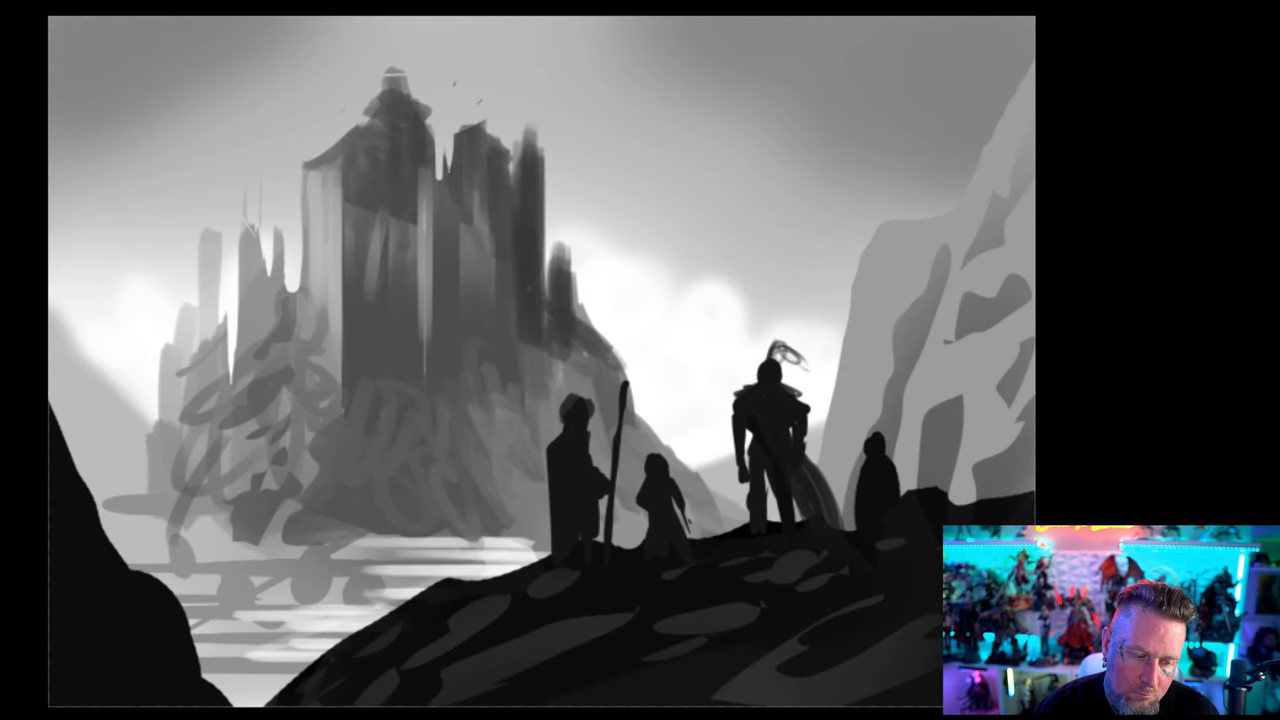
Begin painting the dark cavern overhang across the top of the scene.
drag(490, 65, 775, 70)
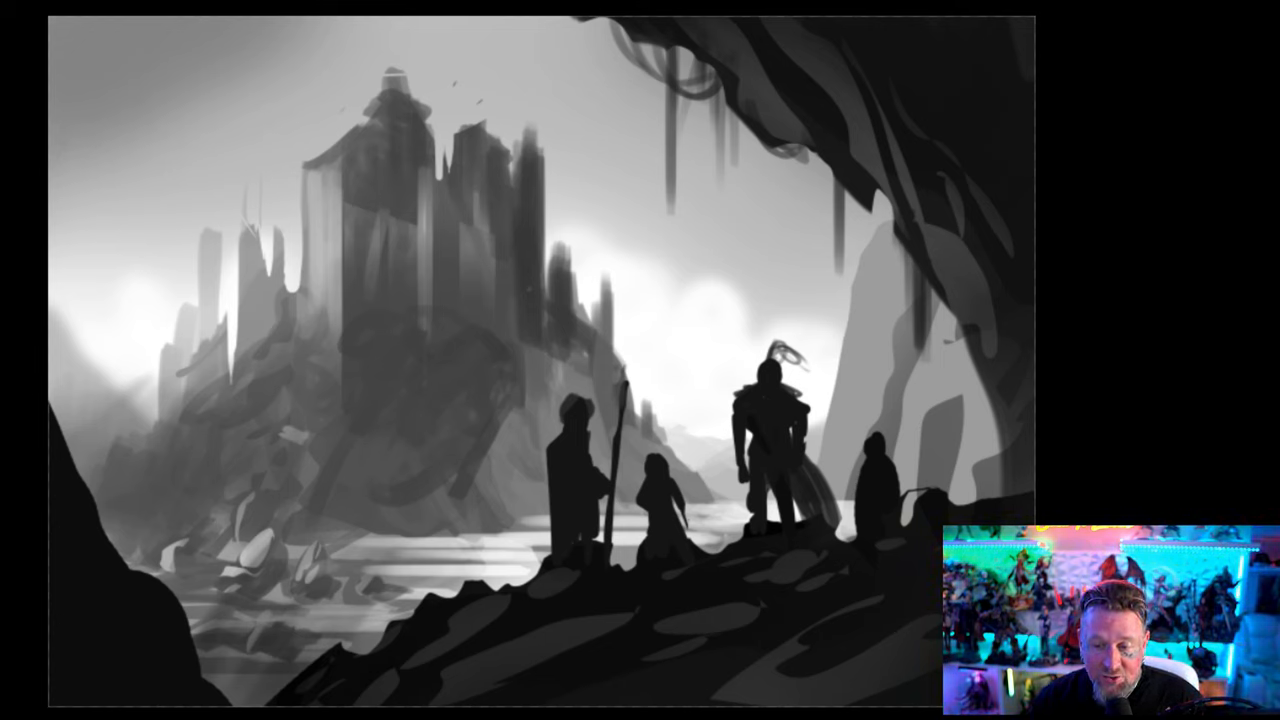
Draw a red curved stroke beneath the four adventurer silhouettes.
drag(560, 560, 890, 555)
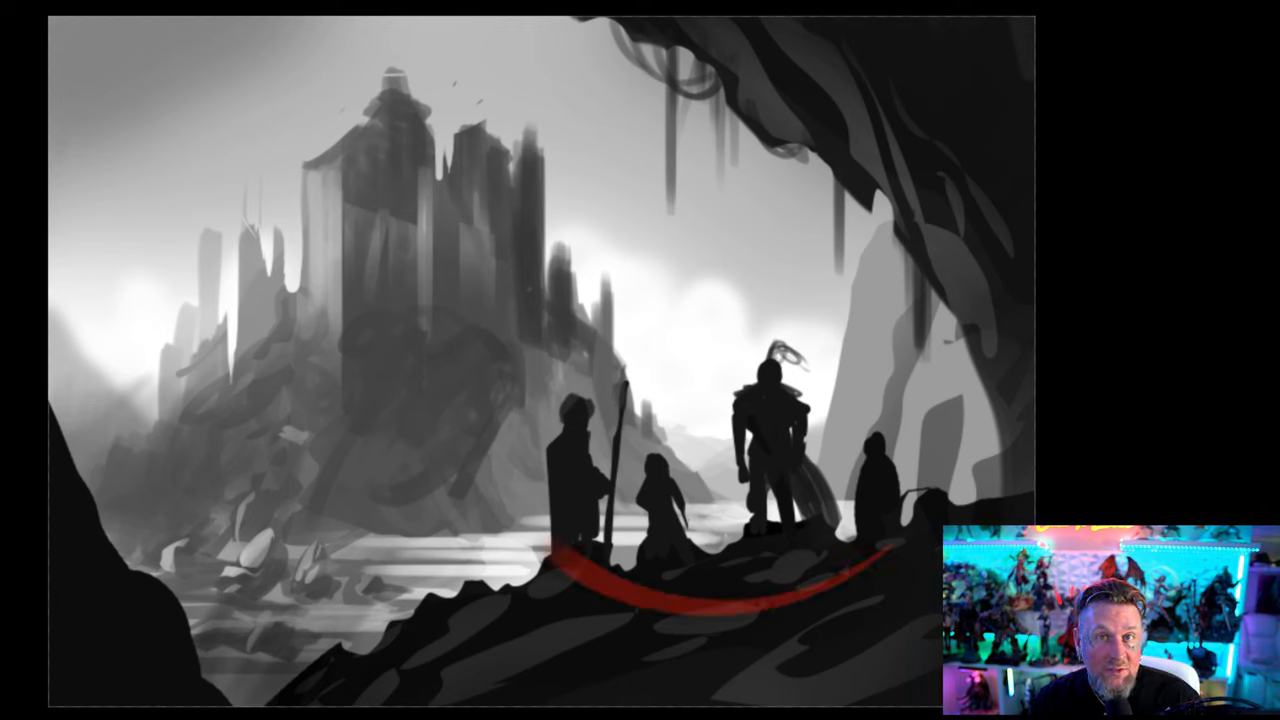